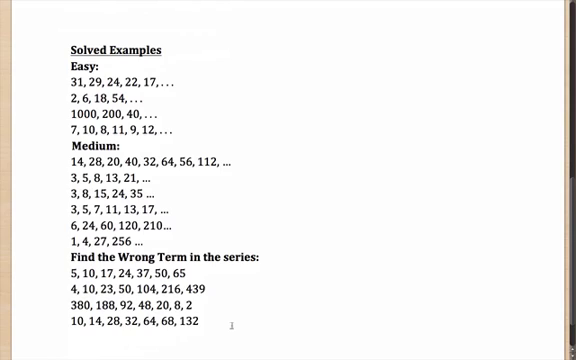
Fill in the last Easy answers, typing 10 and then 13 after the series.
double_click(93, 148)
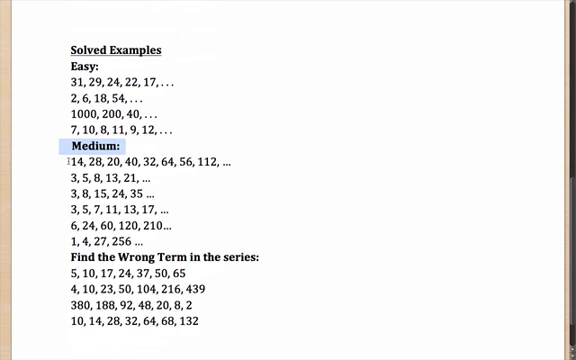
mouse_move(50, 248)
type("8")
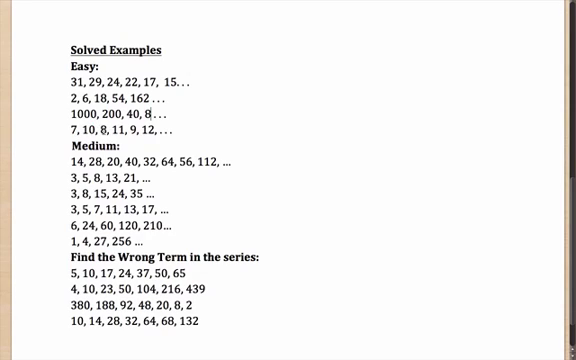
type("10")
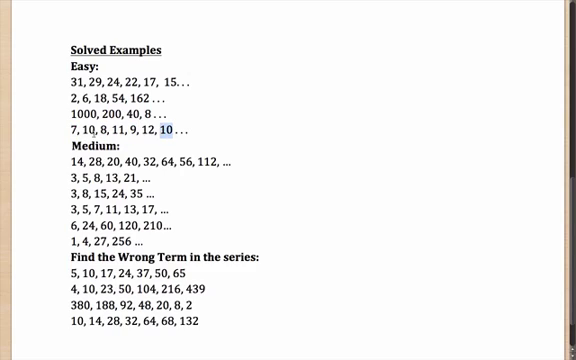
type("1")
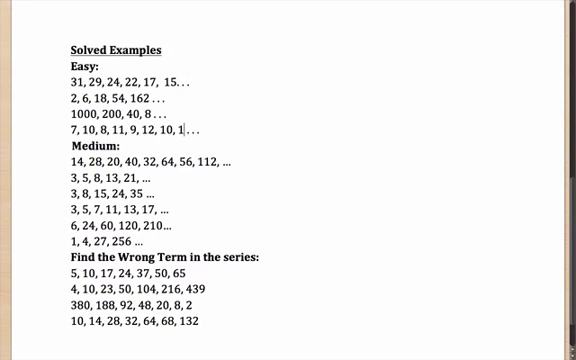
type("3")
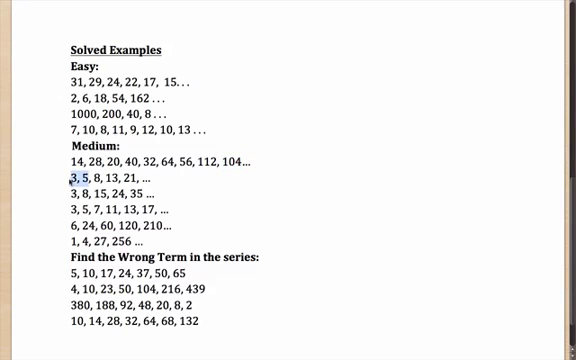
Type '34... Fibonnaci' after 21, then select 15, 24 in the third series.
type("34... Fibonnaci")
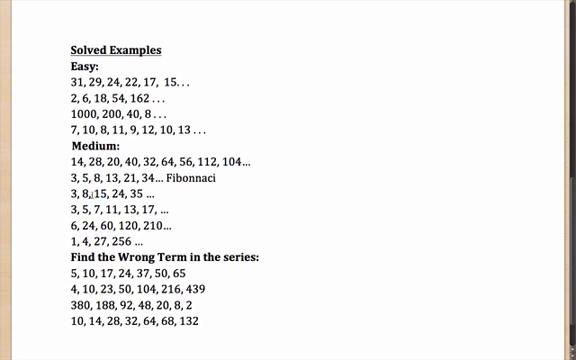
left_click_drag(93, 189, 125, 189)
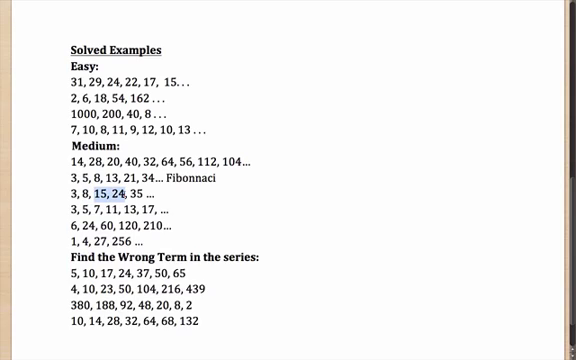